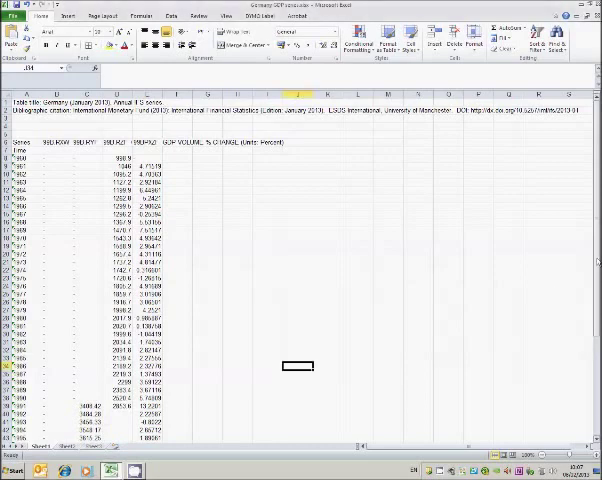
{"action": "mouse_move", "coordinate": [327, 330]}
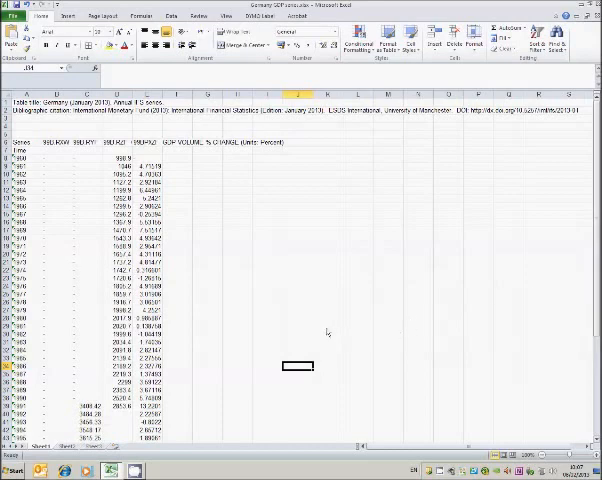
{"action": "mouse_move", "coordinate": [177, 261]}
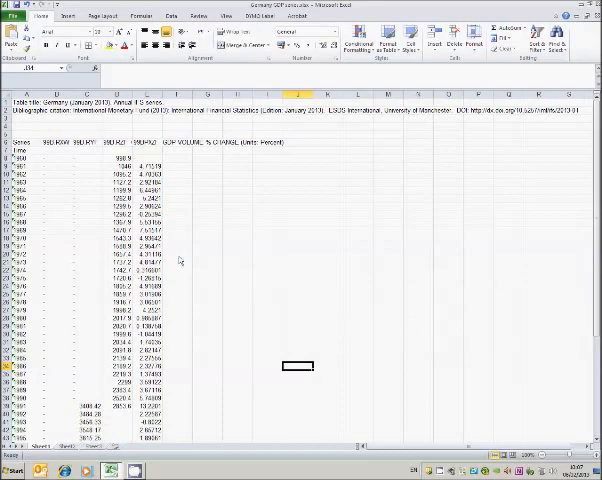
Step: Check the series descriptions of columns B and C to identify which holds GDP
{"action": "left_click", "coordinate": [63, 152]}
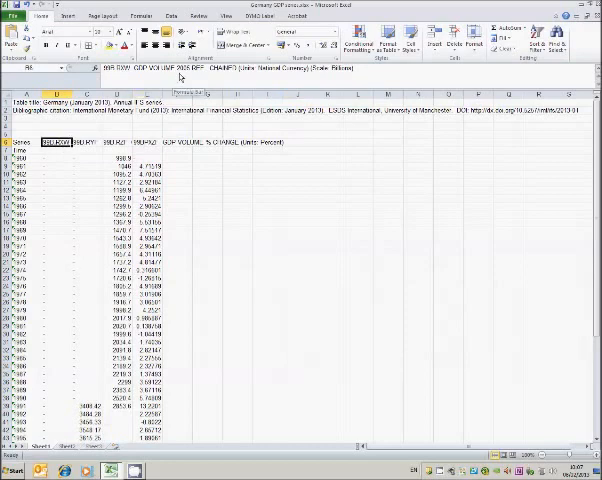
{"action": "mouse_move", "coordinate": [96, 148]}
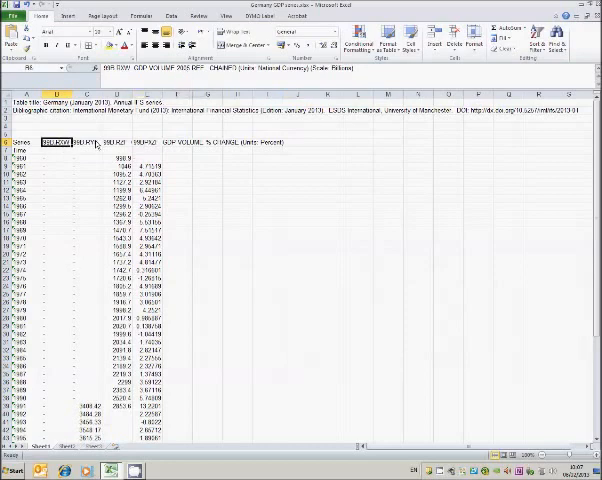
{"action": "left_click", "coordinate": [95, 141]}
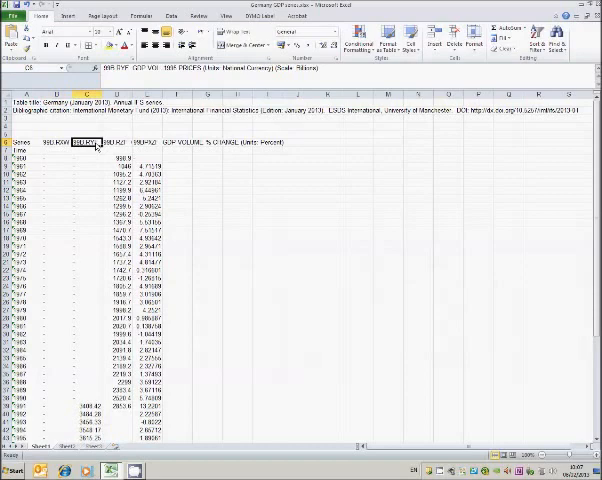
{"action": "left_click", "coordinate": [118, 141]}
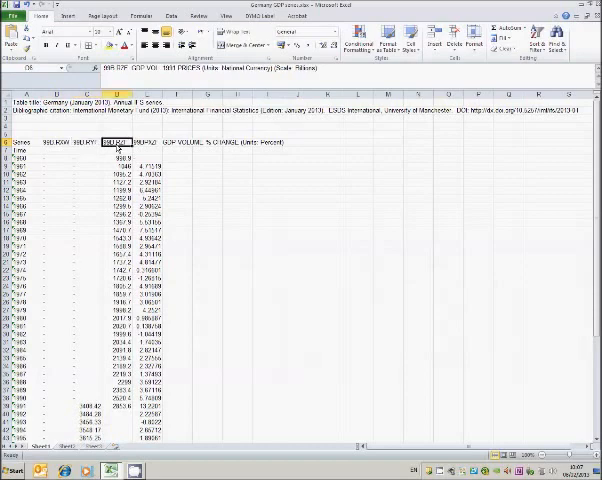
{"action": "left_click", "coordinate": [147, 141]}
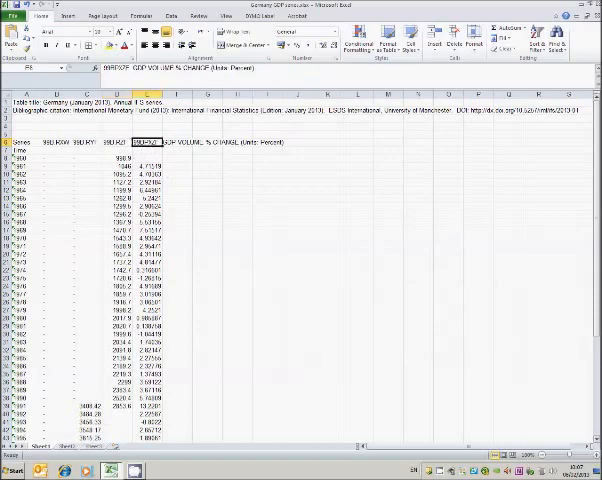
{"action": "scroll", "scroll_direction": "down", "scroll_amount": 3}
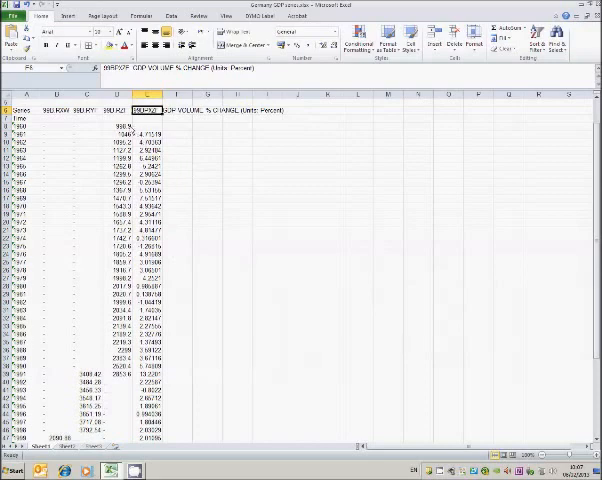
{"action": "left_click", "coordinate": [108, 124]}
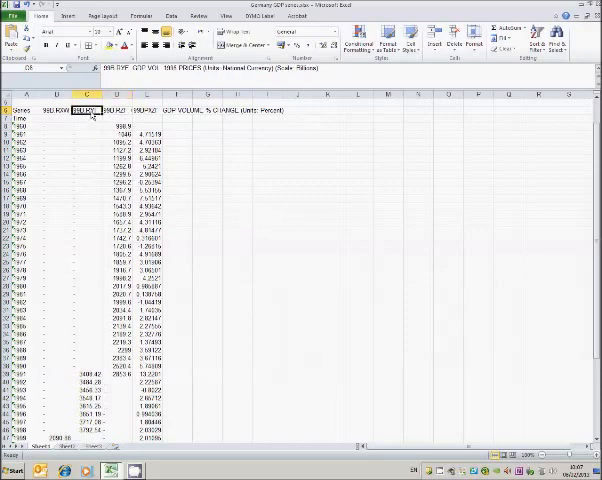
{"action": "scroll", "scroll_direction": "down", "scroll_amount": 3}
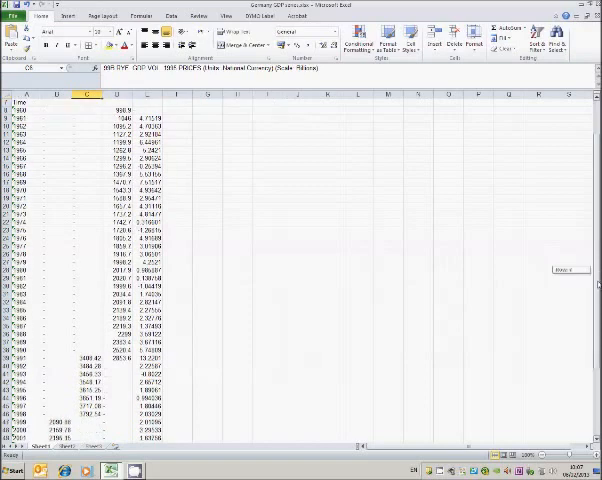
{"action": "scroll", "scroll_direction": "down", "scroll_amount": 3}
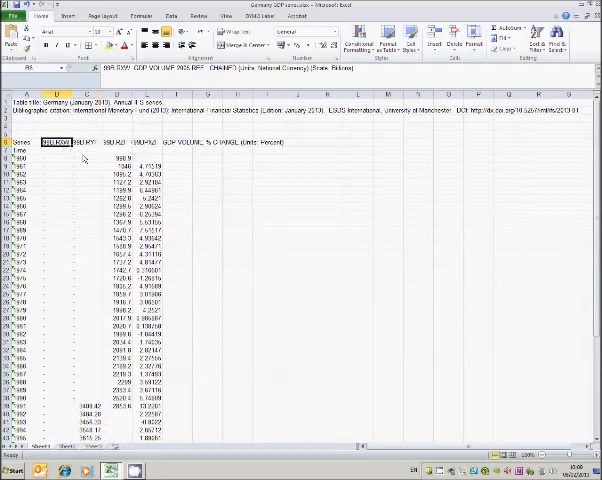
{"action": "scroll", "scroll_direction": "down", "scroll_amount": 3}
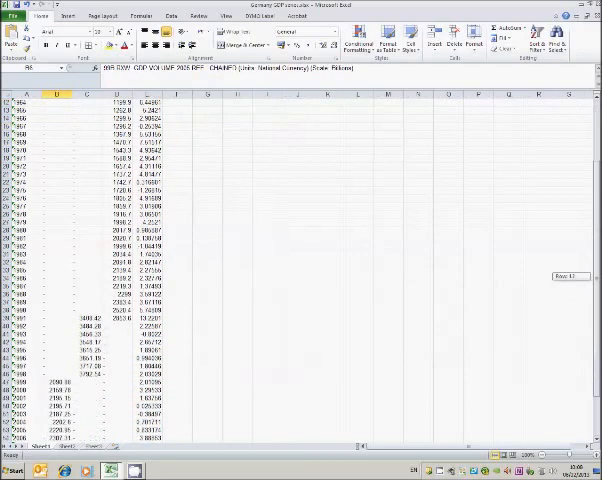
{"action": "scroll", "scroll_direction": "down", "scroll_amount": 3}
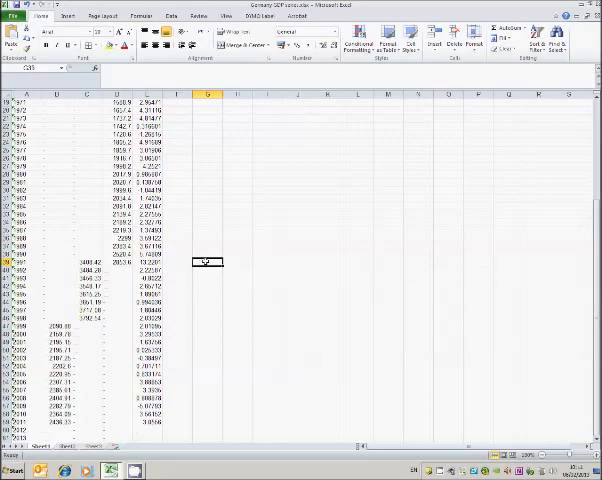
Step: Enter =C39 in G39 for 1991 and fill it down column G
{"action": "double_click", "coordinate": [205, 262]}
{"action": "type", "text": "=C39"}
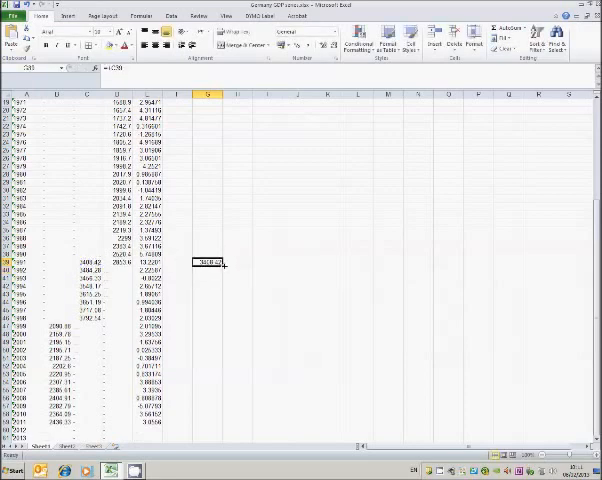
{"action": "left_click_drag", "start_coordinate": [207, 261], "coordinate": [207, 308]}
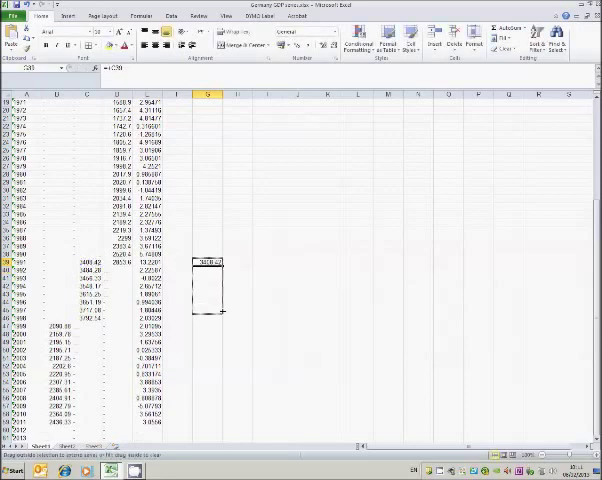
{"action": "left_click_drag", "start_coordinate": [210, 265], "coordinate": [210, 325]}
{"action": "type", "text": "=B48*"}
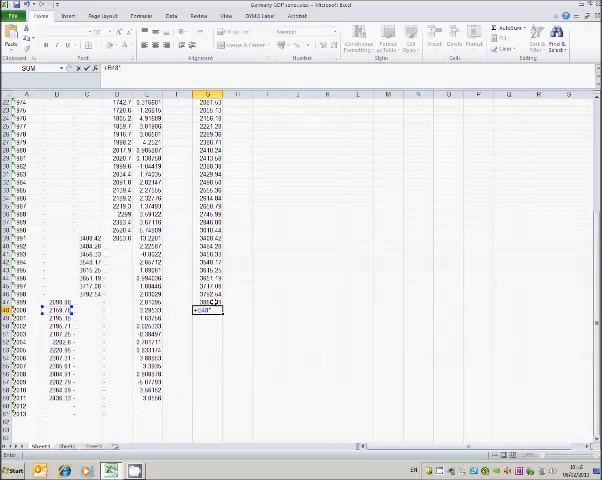
{"action": "mouse_move", "coordinate": [246, 333]}
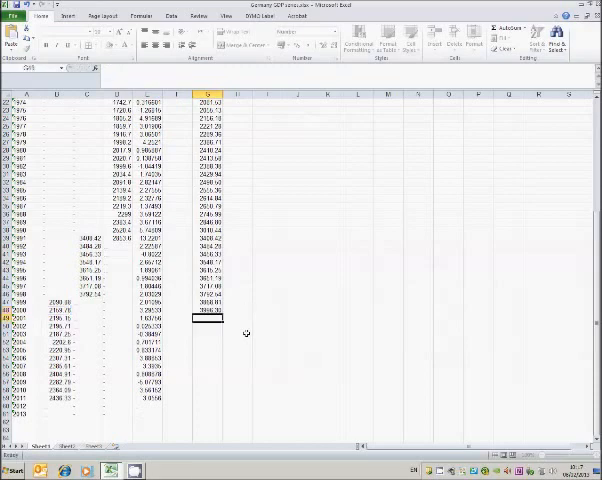
Step: Select the next empty year's cell in column G and scroll down toward 2011
{"action": "left_click", "coordinate": [205, 312]}
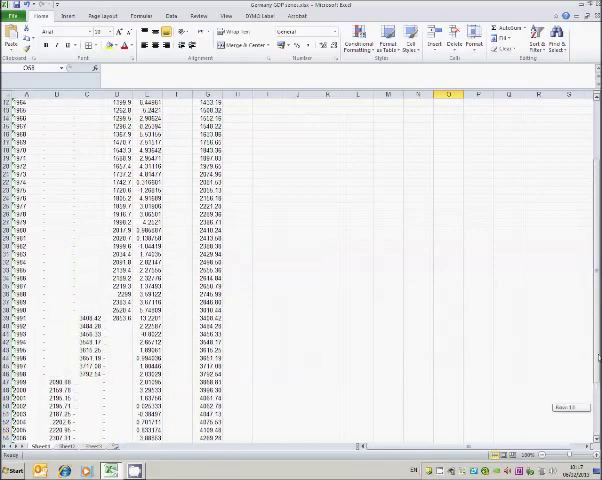
{"action": "scroll", "scroll_direction": "down", "scroll_amount": 3}
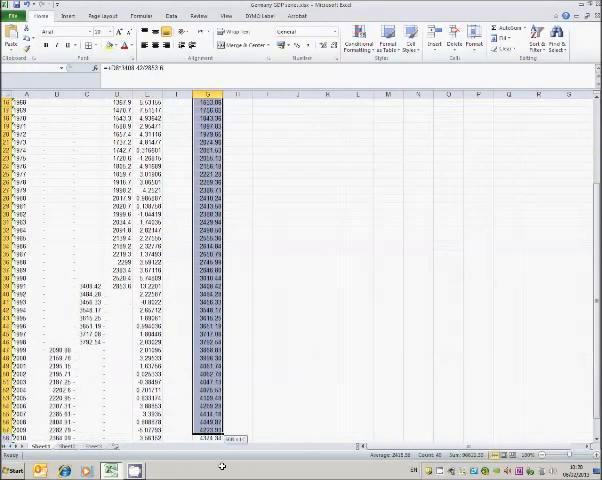
Step: Insert a plain 2-D line chart of the column G GDP values (G8:G52)
{"action": "scroll", "scroll_direction": "down", "scroll_amount": 3}
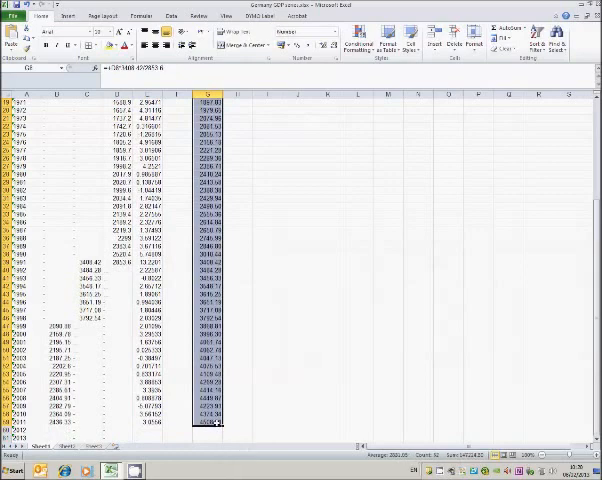
{"action": "left_click", "coordinate": [68, 17]}
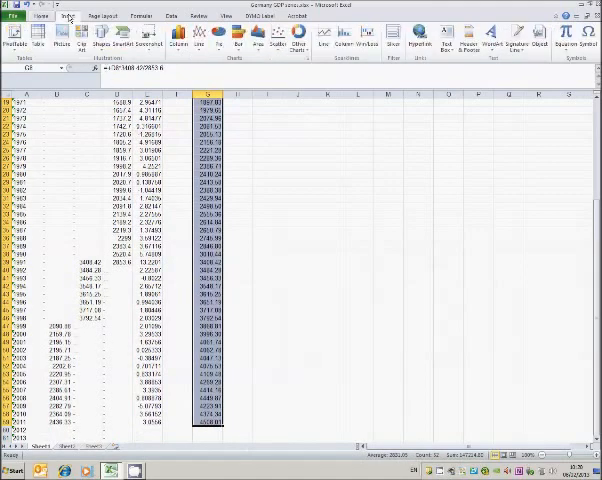
{"action": "left_click", "coordinate": [202, 44]}
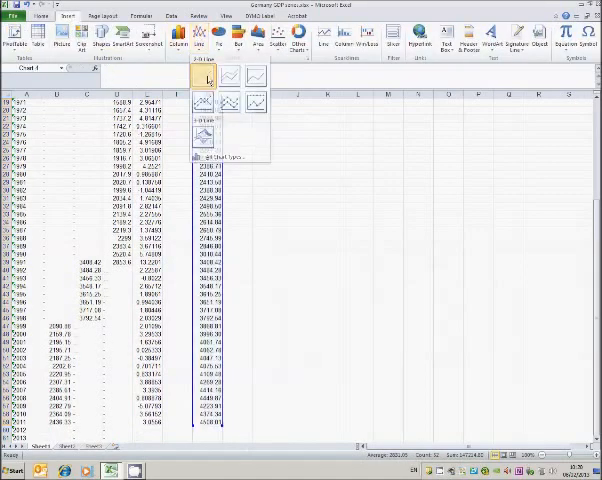
{"action": "left_click", "coordinate": [198, 72]}
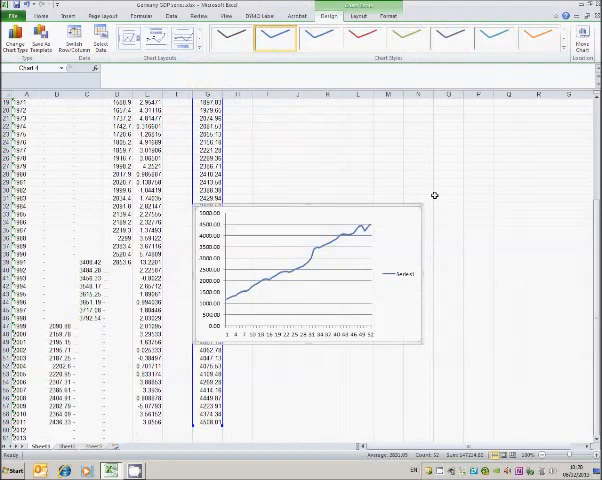
{"action": "mouse_move", "coordinate": [332, 247]}
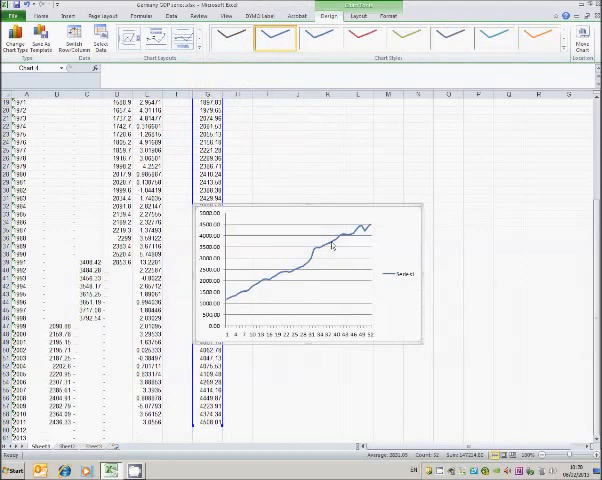
{"action": "mouse_move", "coordinate": [312, 267]}
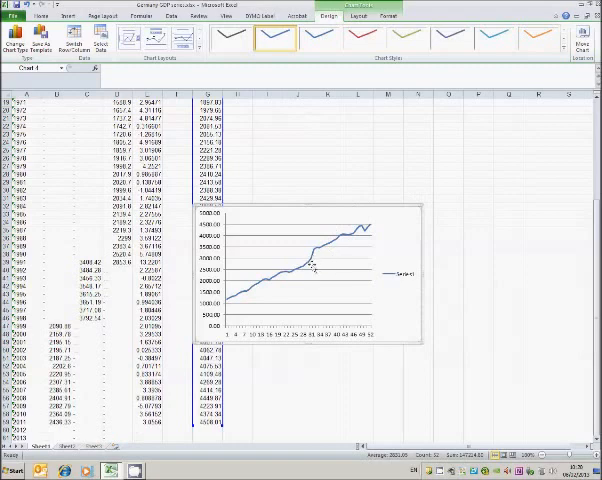
{"action": "mouse_move", "coordinate": [313, 272]}
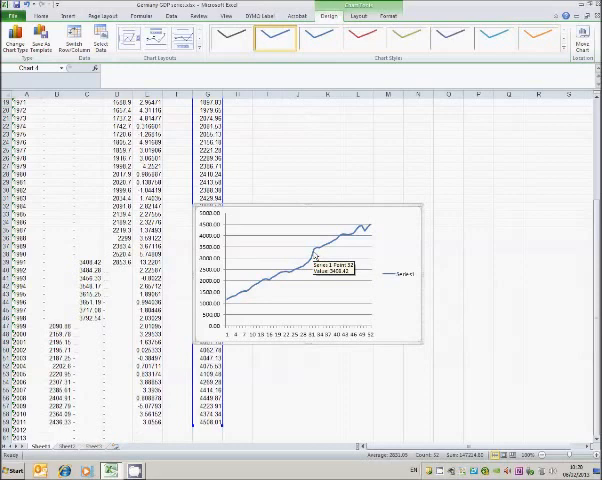
{"action": "mouse_move", "coordinate": [312, 254]}
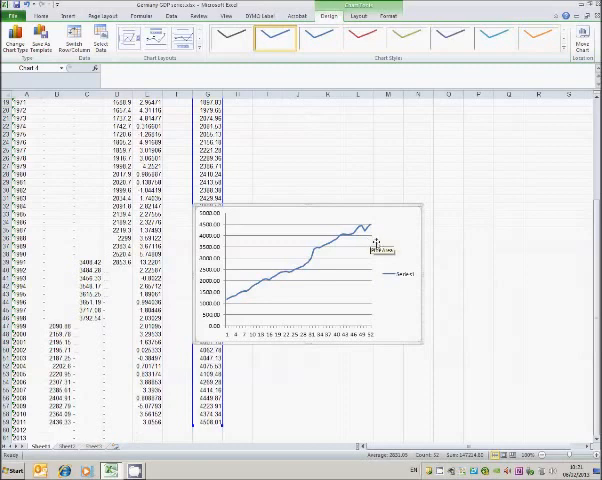
{"action": "mouse_move", "coordinate": [388, 249]}
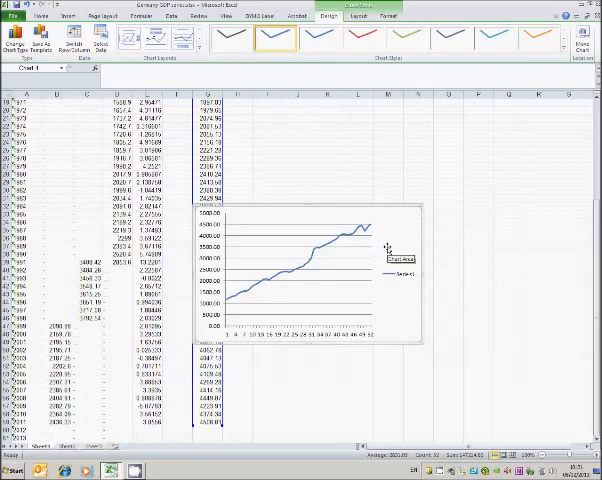